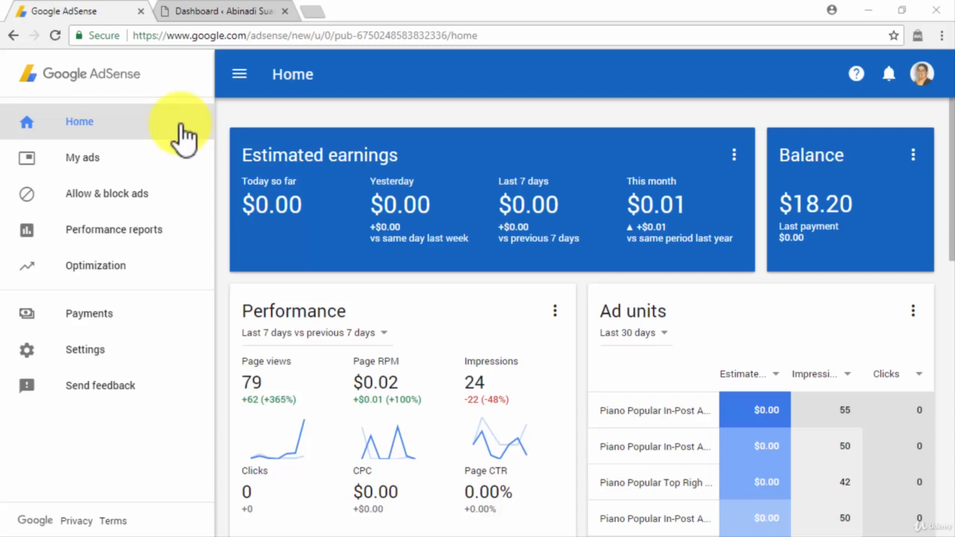
mouse_move(182, 156)
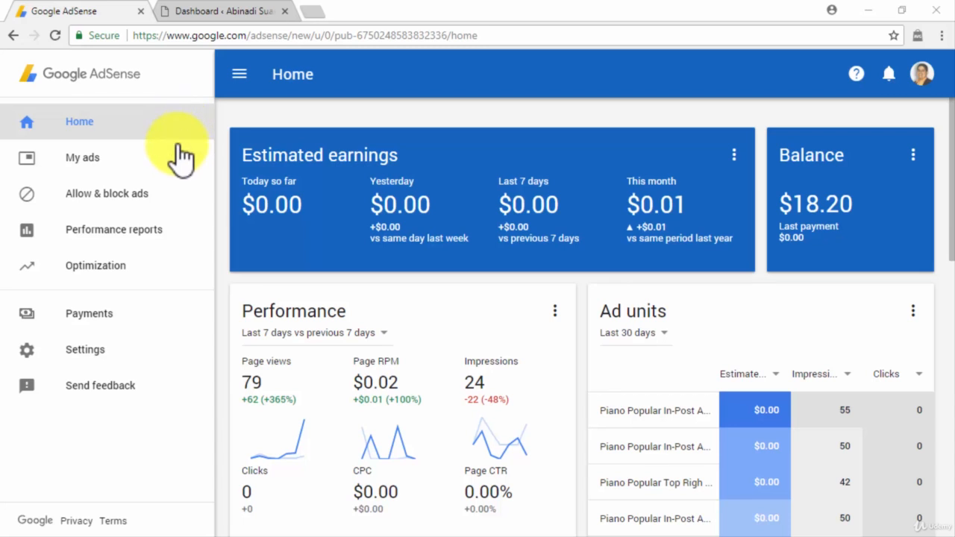
Start a new ad unit from My ads > Ad units in AdSense
left_click(82, 157)
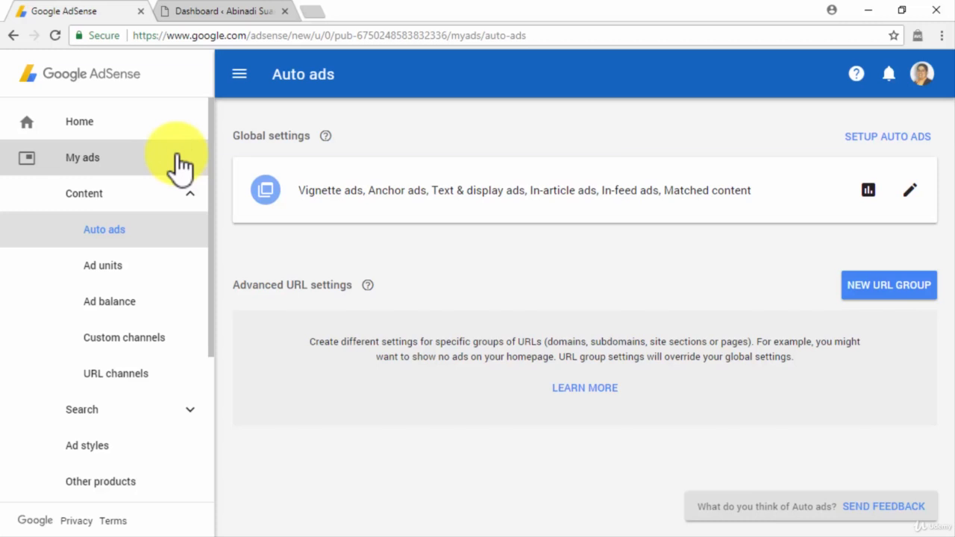
left_click(102, 264)
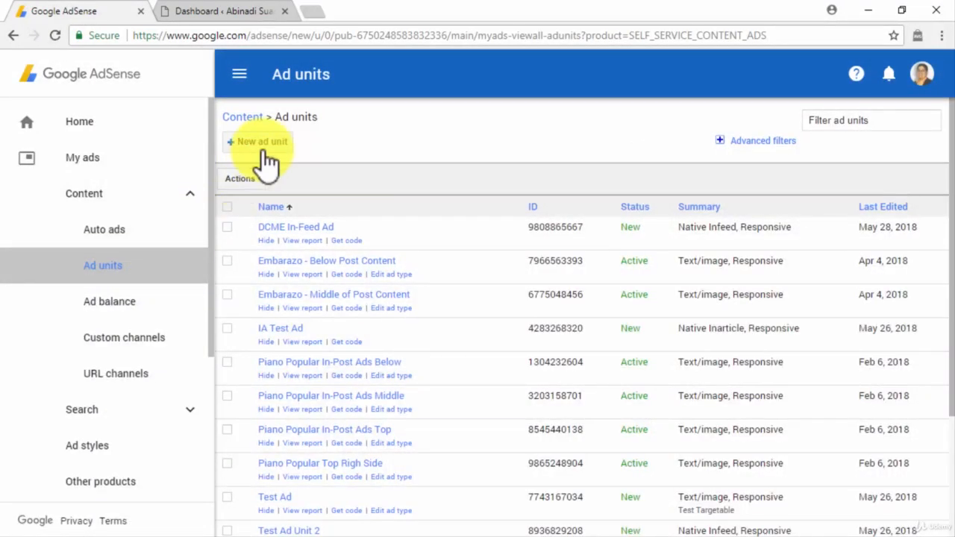
left_click(260, 141)
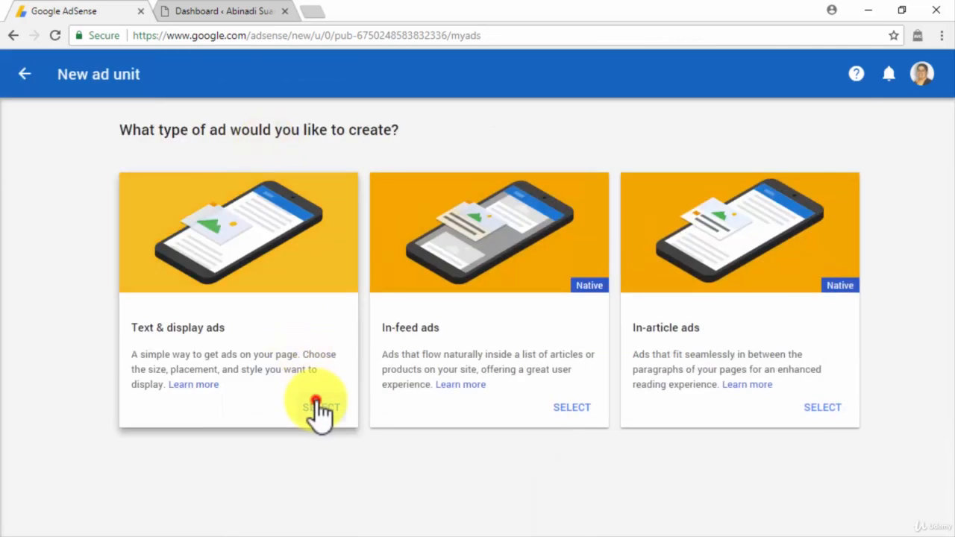
Create a Text & display ad named 'Link Unit For abinadisuarez.com' showing Responsive Links sizes
left_click(320, 407)
type("Link Unit For abinadisuarez.com")
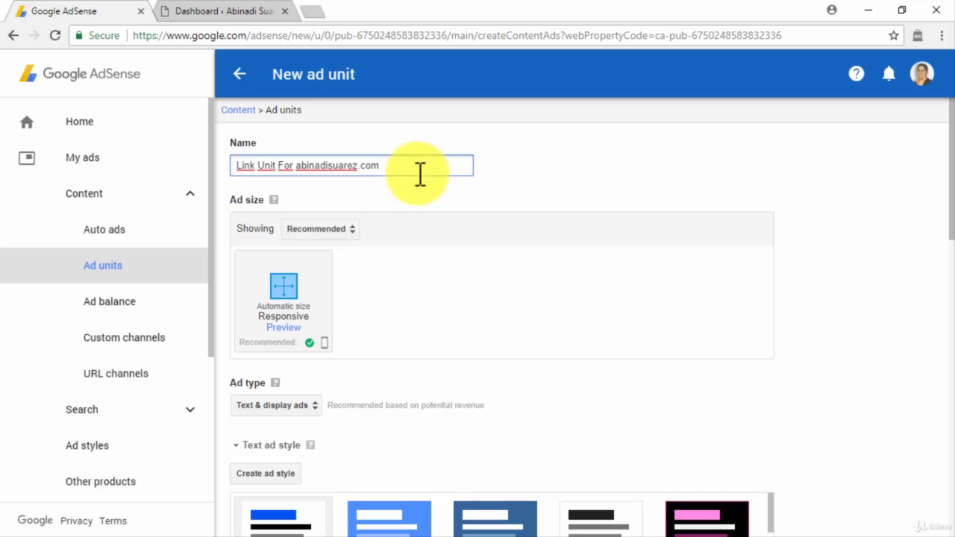
left_click(319, 229)
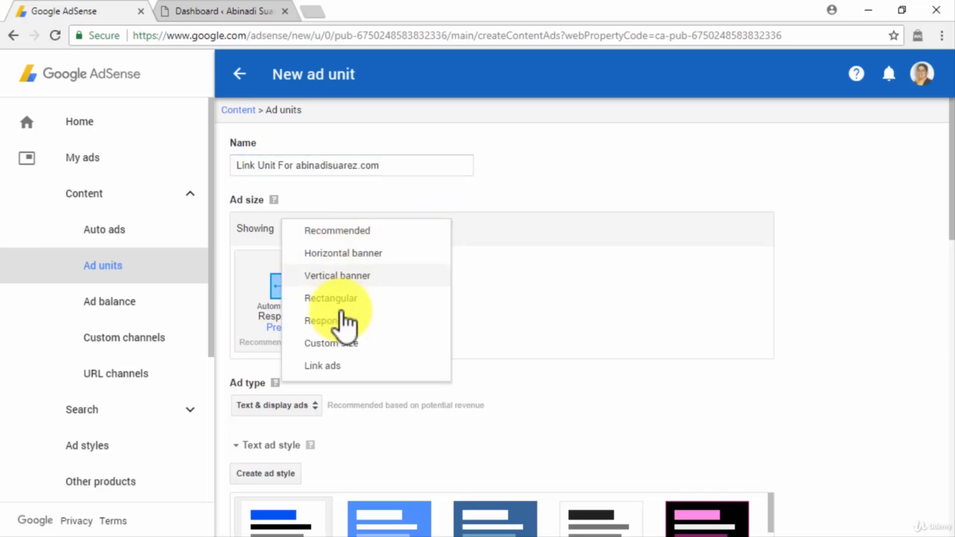
left_click(323, 366)
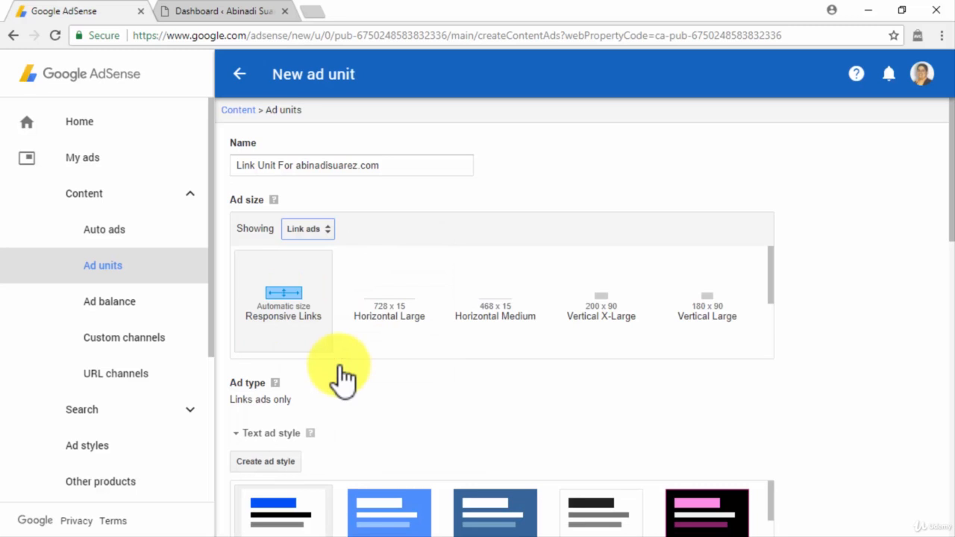
mouse_move(344, 376)
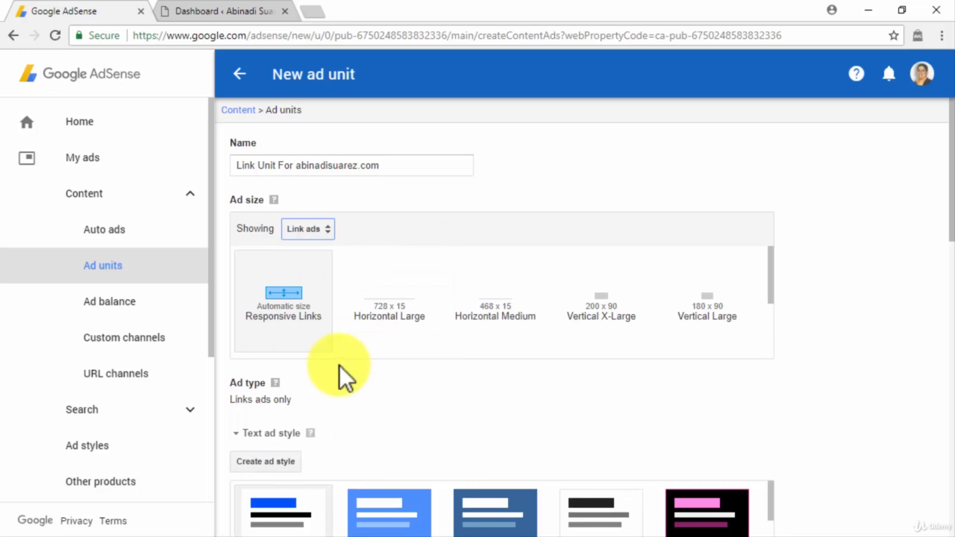
mouse_move(388, 350)
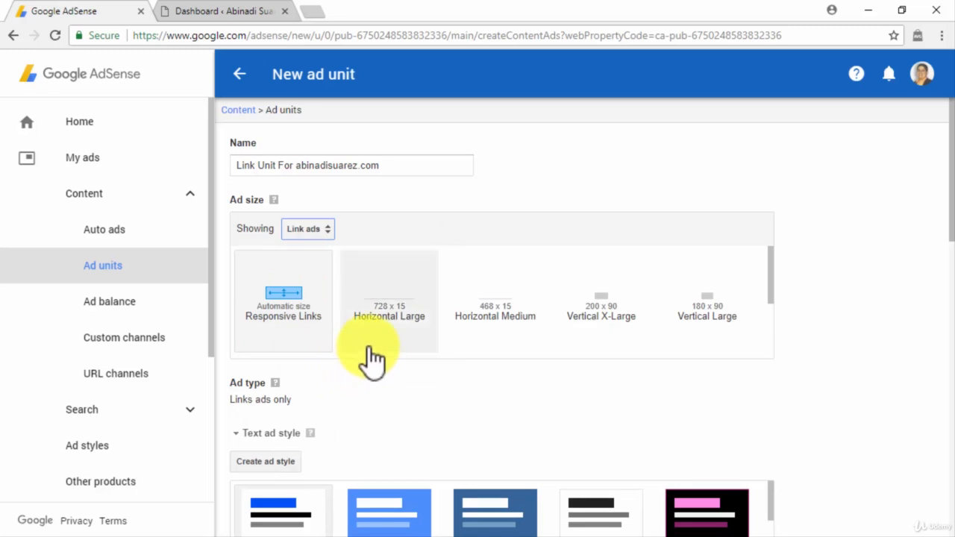
mouse_move(485, 366)
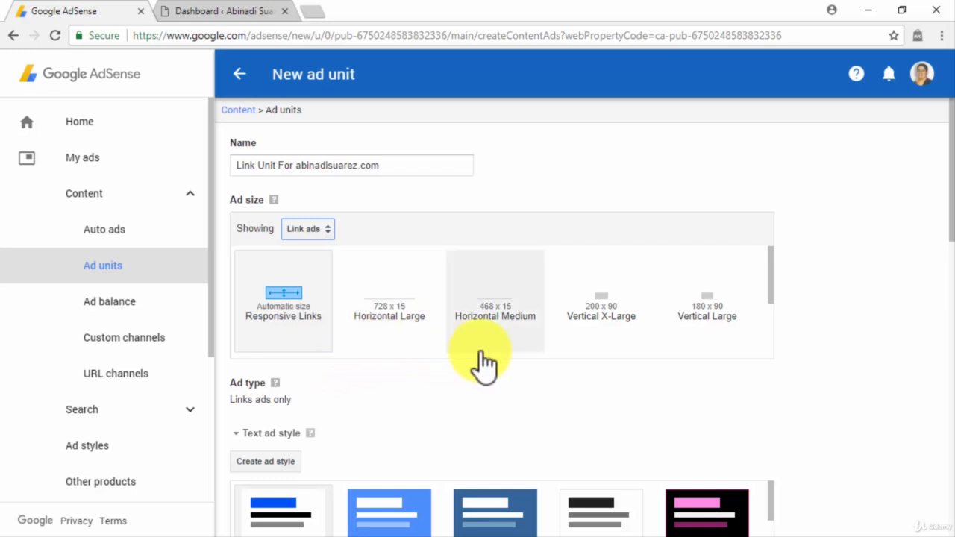
mouse_move(653, 362)
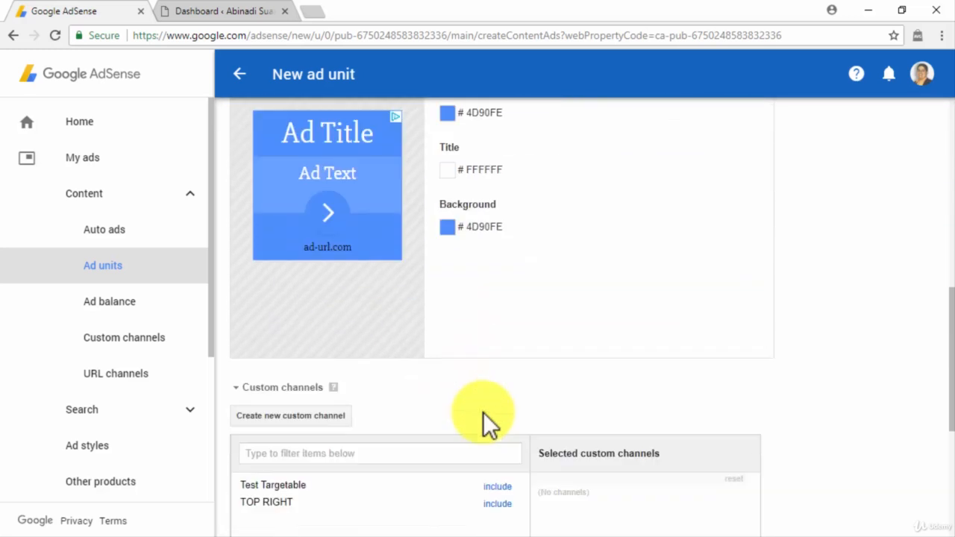
Set the no-ads-available option, save the link unit to get its code, and switch to WordPress
scroll("down", 3)
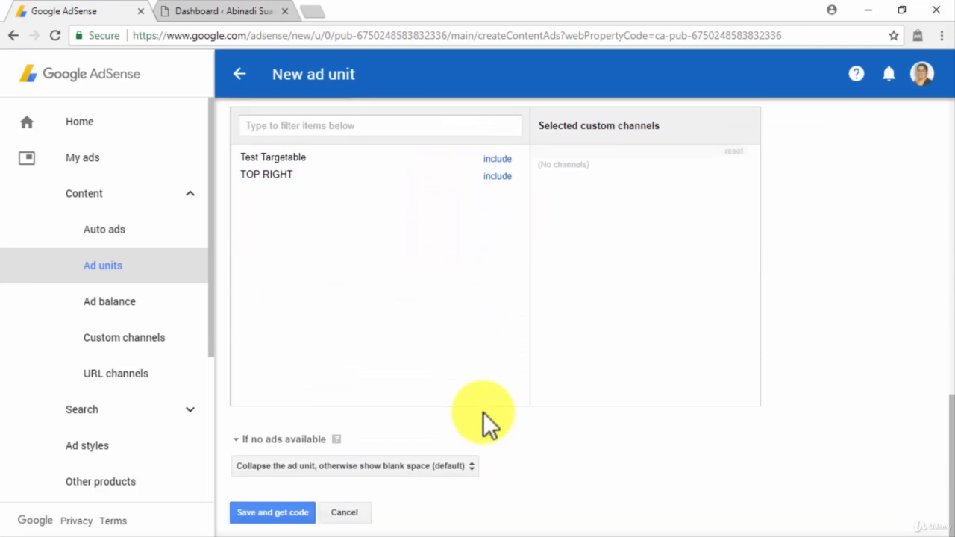
left_click(354, 466)
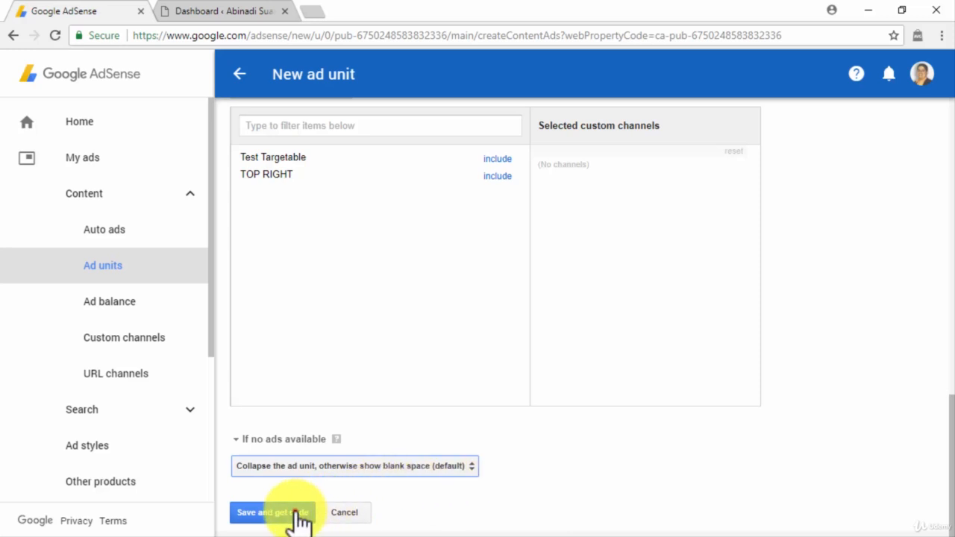
left_click(272, 513)
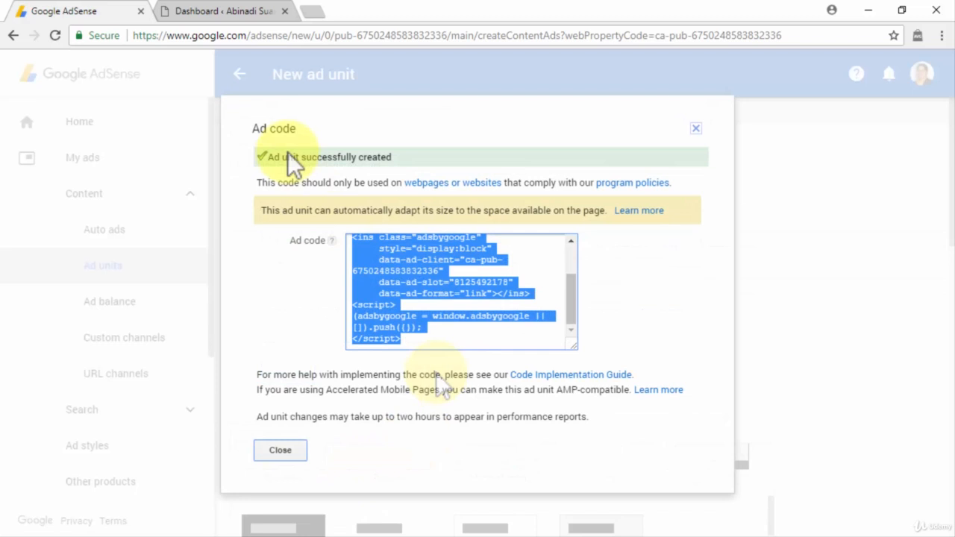
left_click(220, 10)
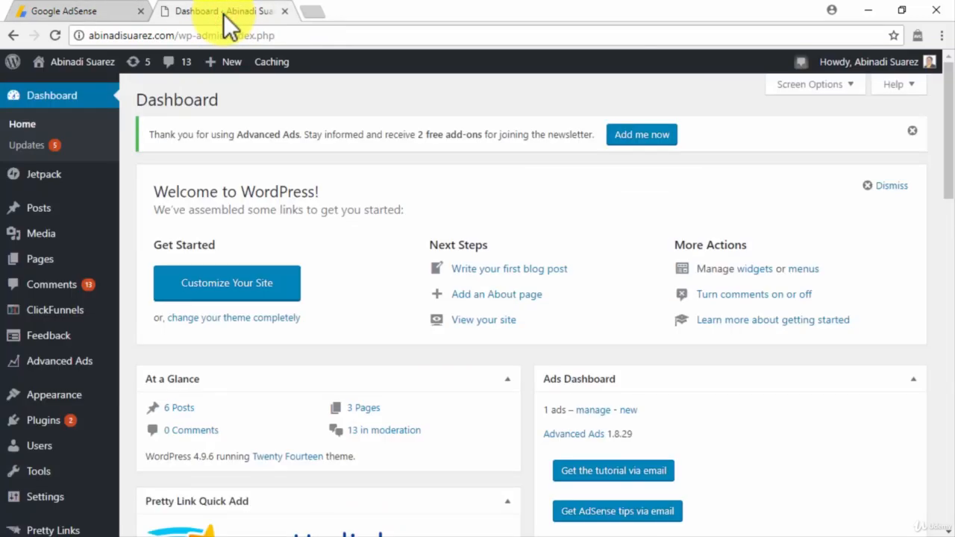
mouse_move(86, 395)
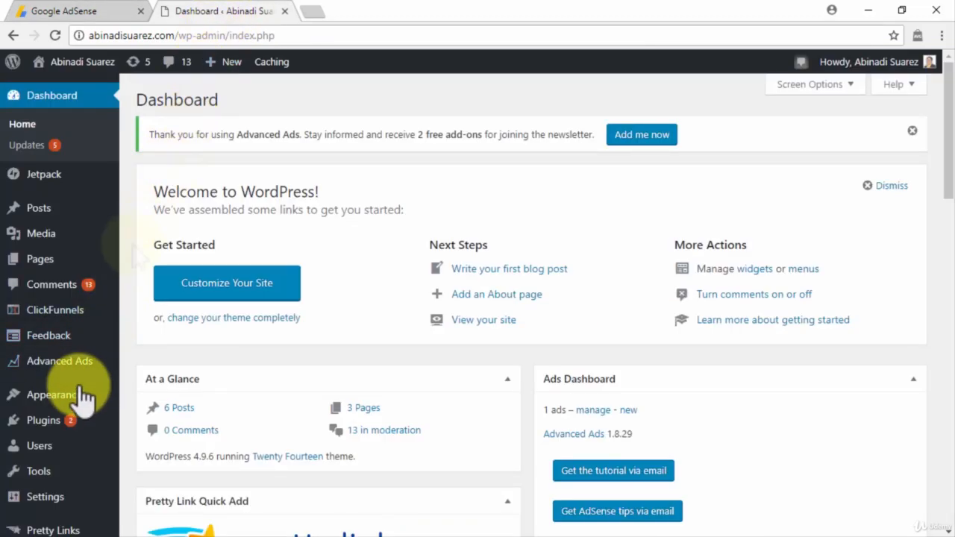
Add a Custom HTML widget to the Primary Sidebar under Appearance > Widgets
left_click(53, 394)
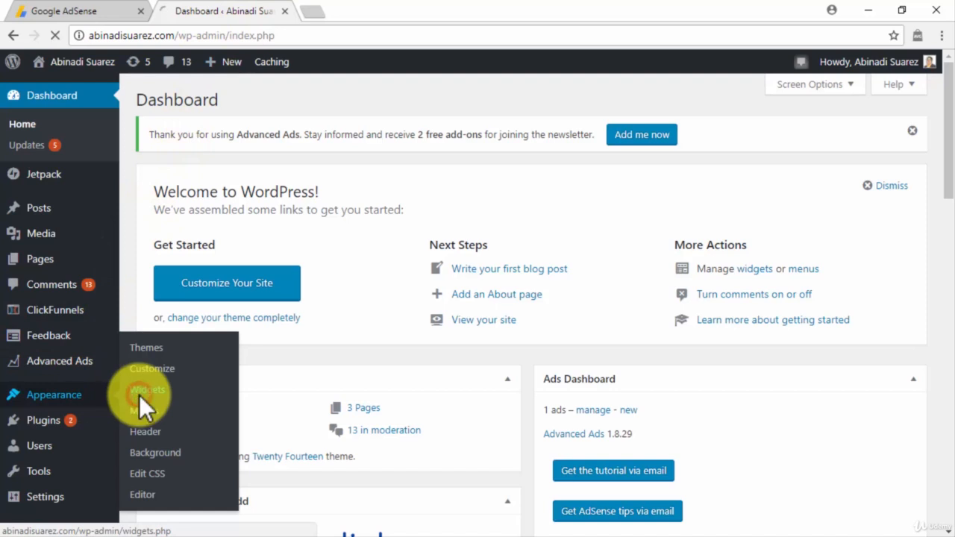
left_click(147, 390)
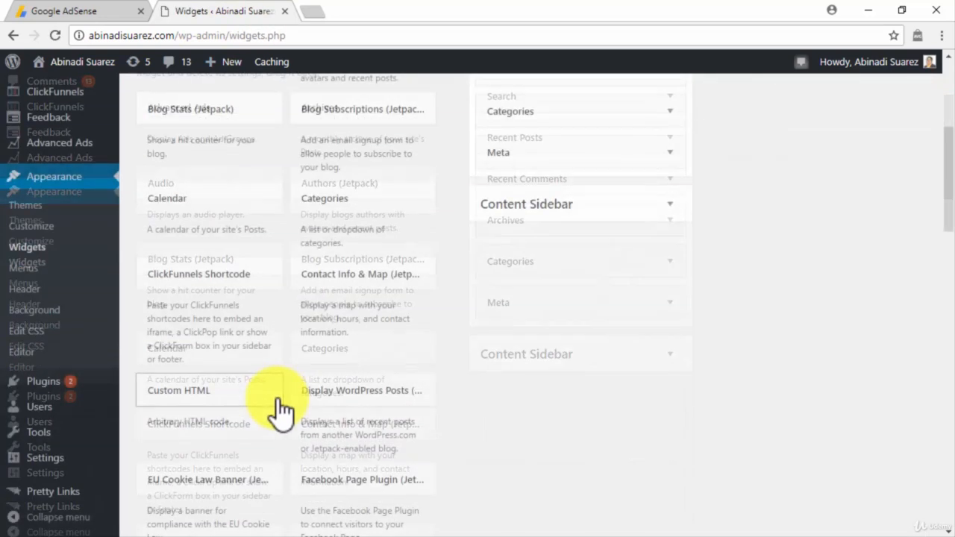
left_click(178, 390)
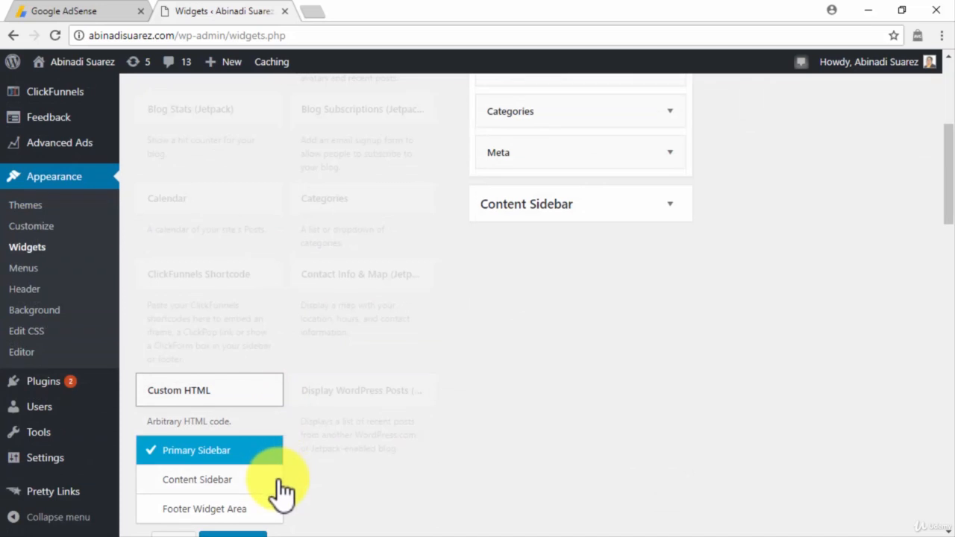
left_click(232, 466)
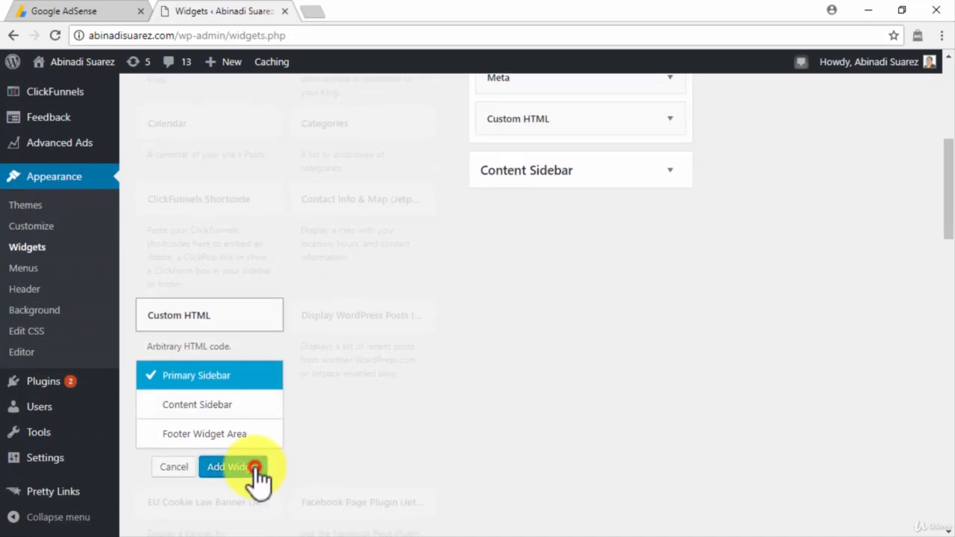
left_click(233, 467)
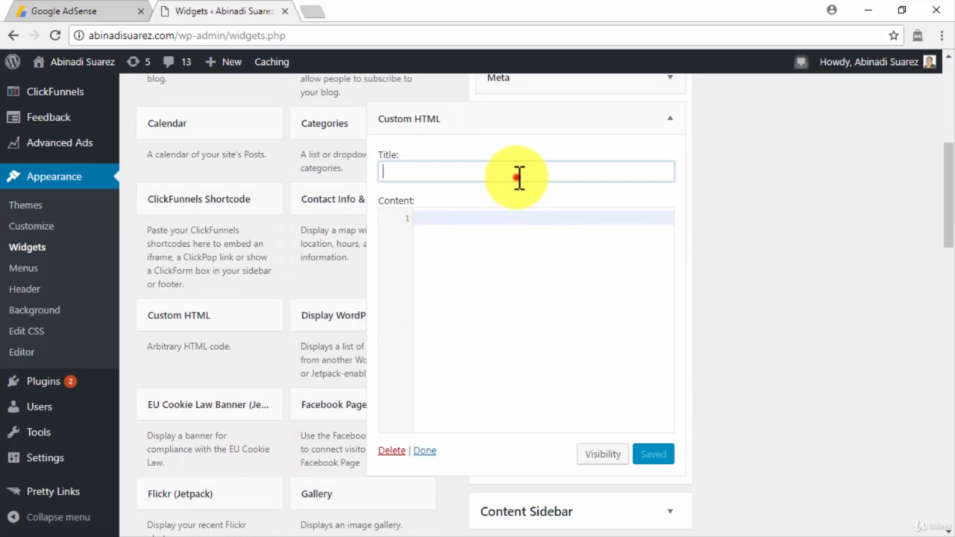
Title the Custom HTML widget 'AD' with the AdSense link code, save it, and collapse it
type("AD")
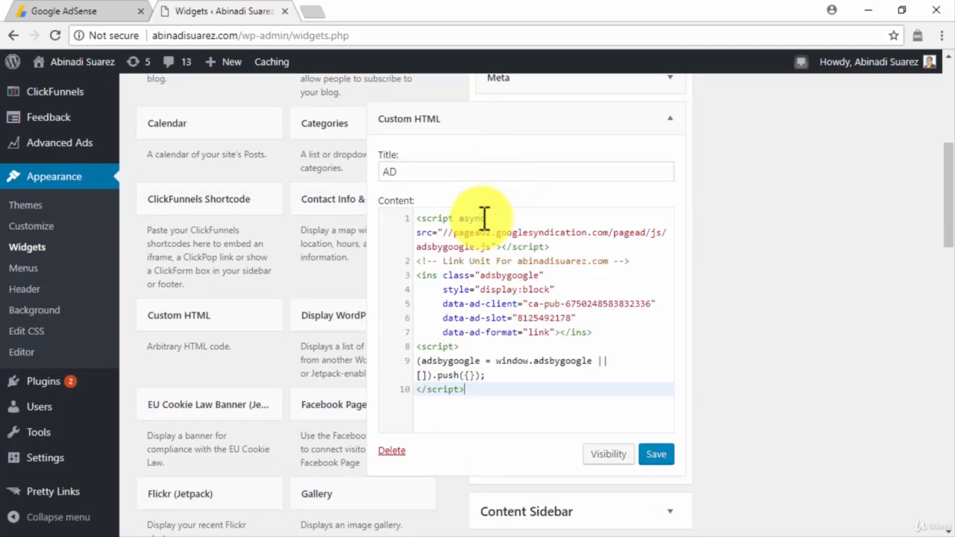
left_click(656, 453)
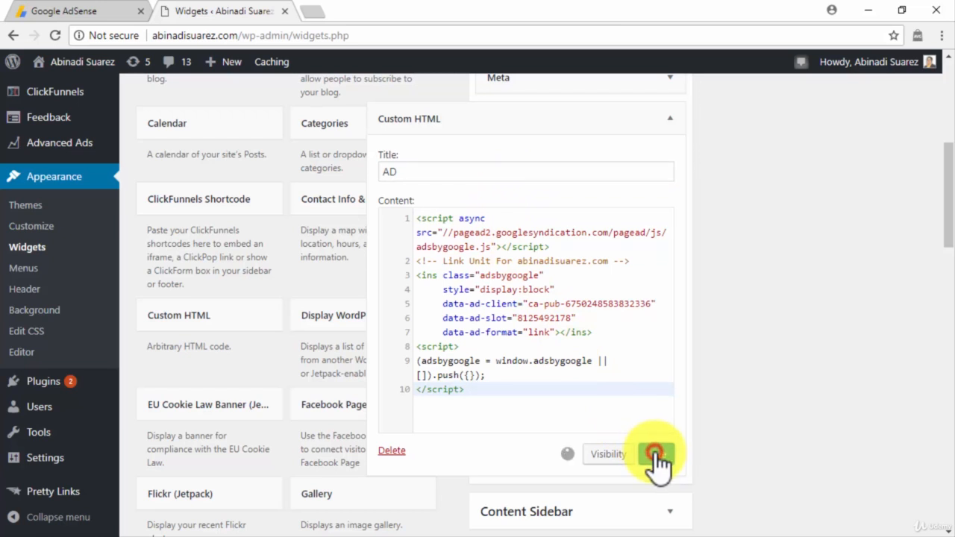
left_click(655, 453)
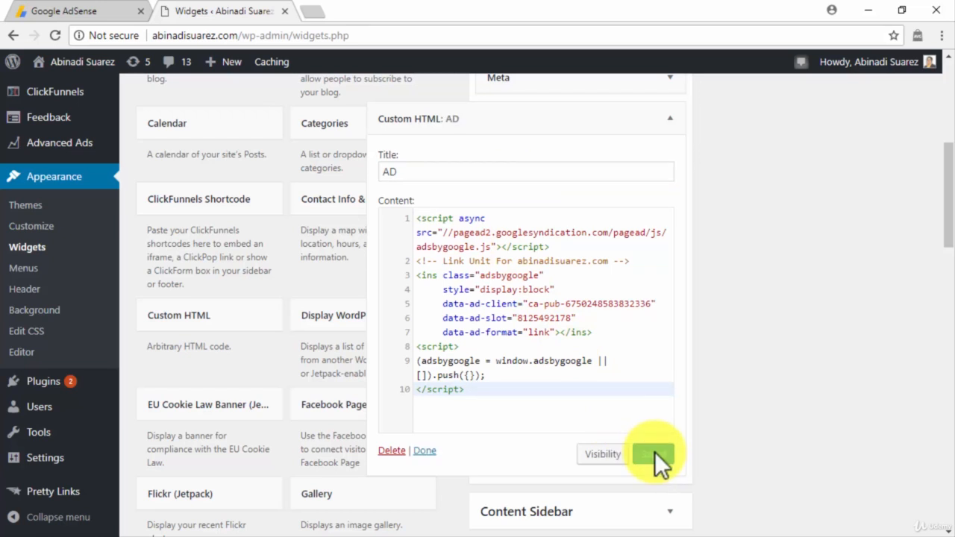
left_click(653, 454)
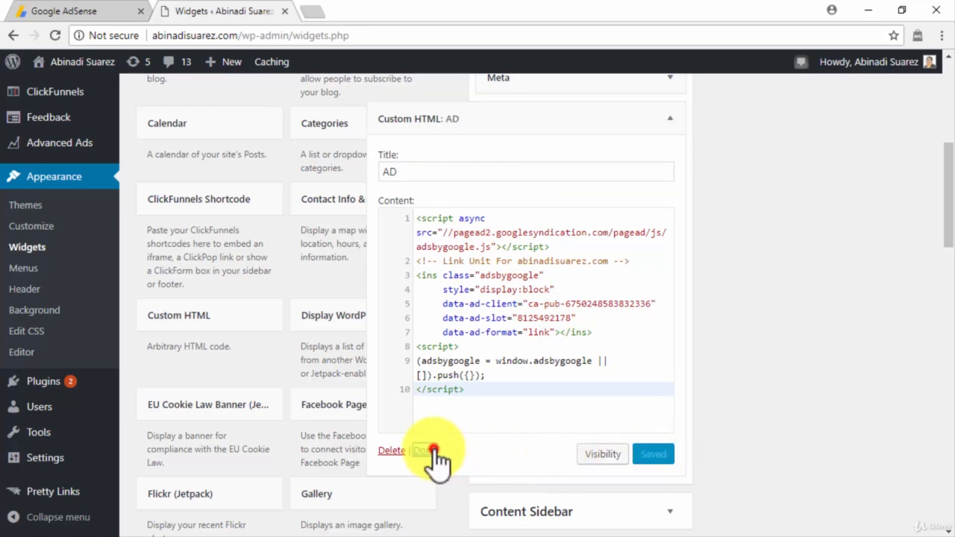
left_click(420, 450)
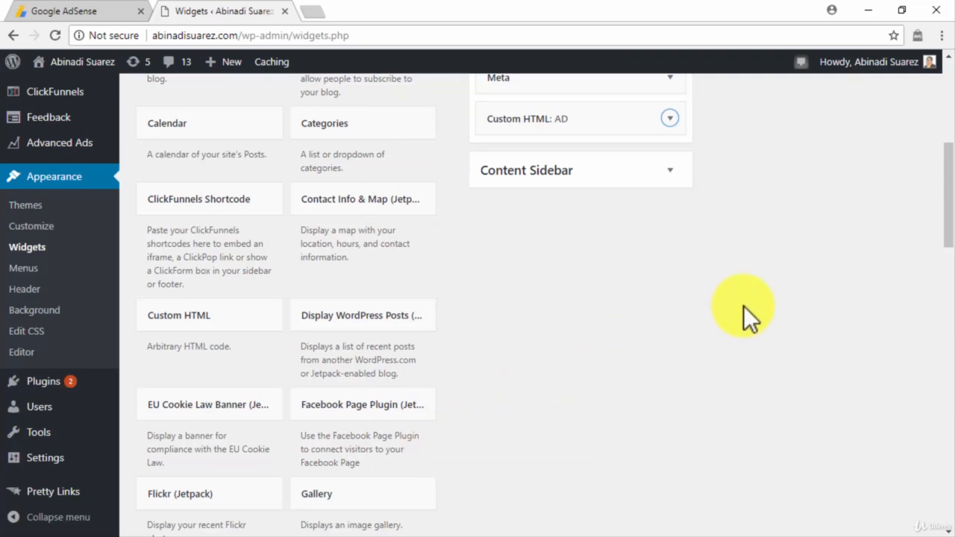